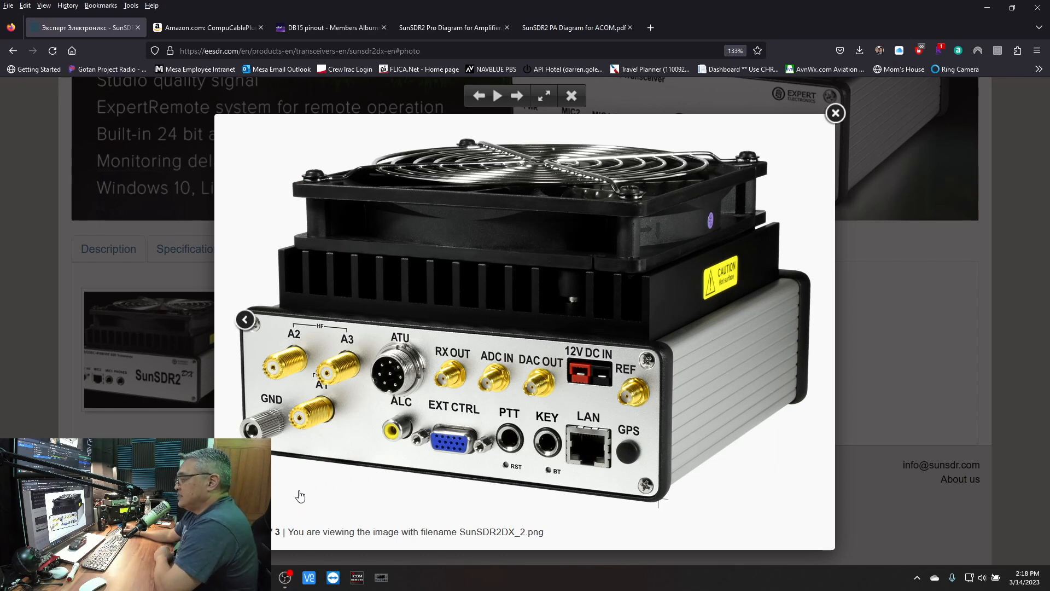
pyautogui.moveTo(461, 476)
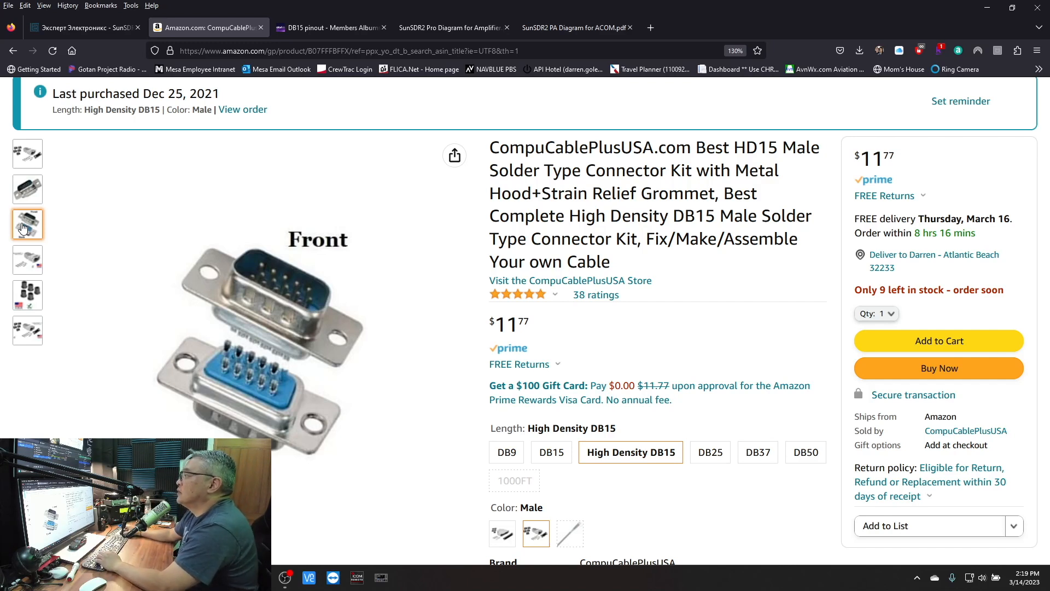
# Show the second product photo of the DB15 male connector kit on the Amazon listing
pyautogui.click(28, 190)
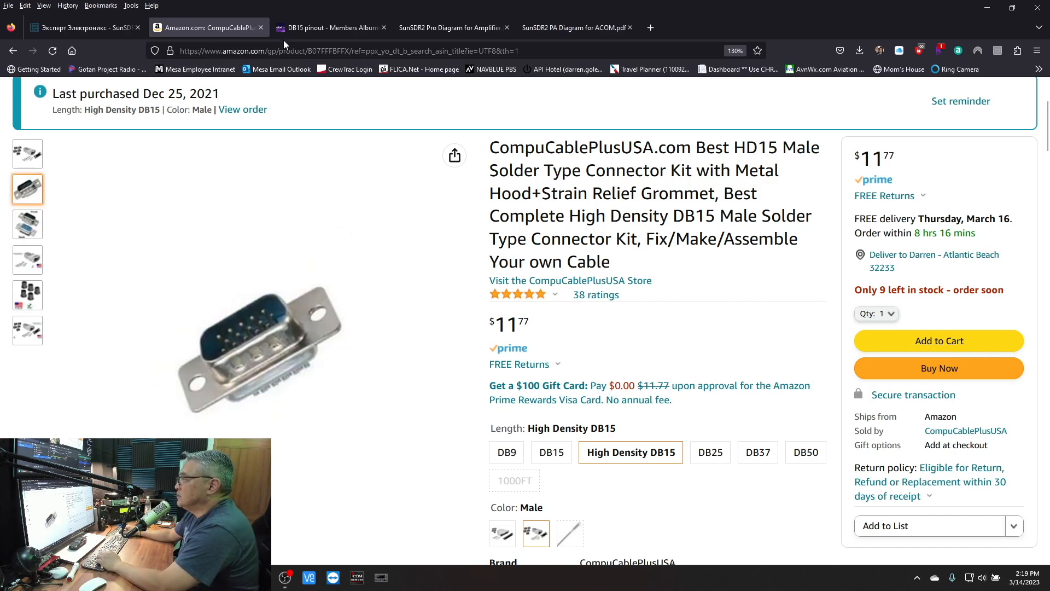
# Switch to the DB15 pinout Members Album page with pins numbered 1 to 15
pyautogui.click(328, 28)
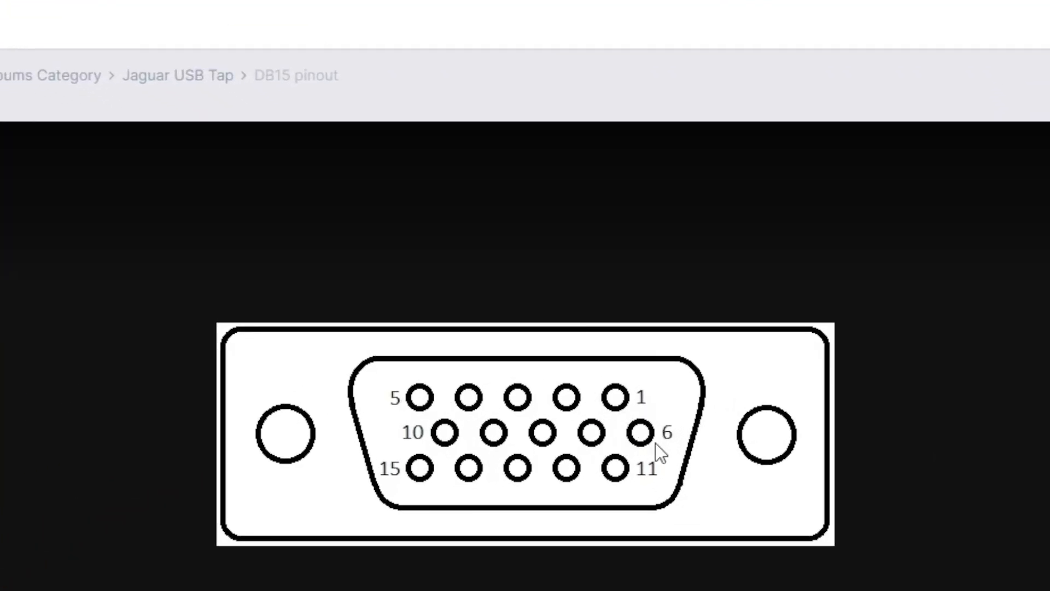
pyautogui.moveTo(636, 482)
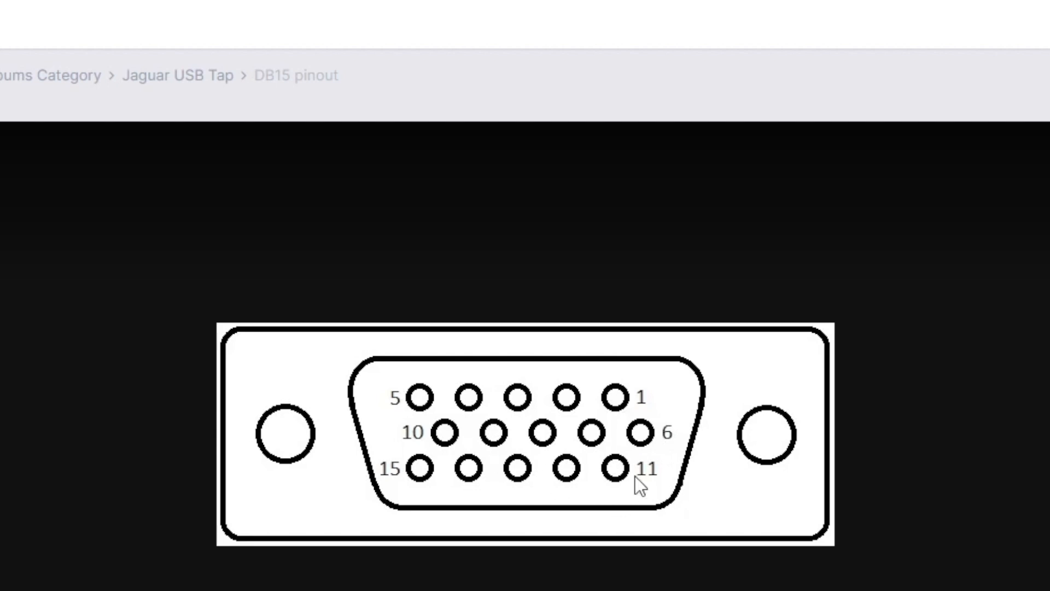
pyautogui.moveTo(425, 483)
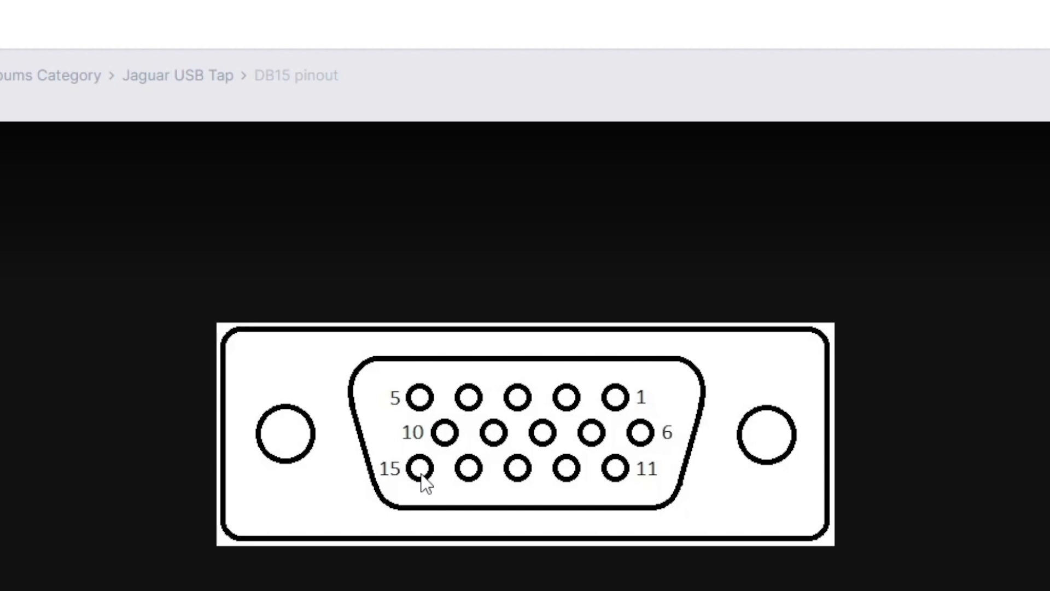
pyautogui.moveTo(505, 499)
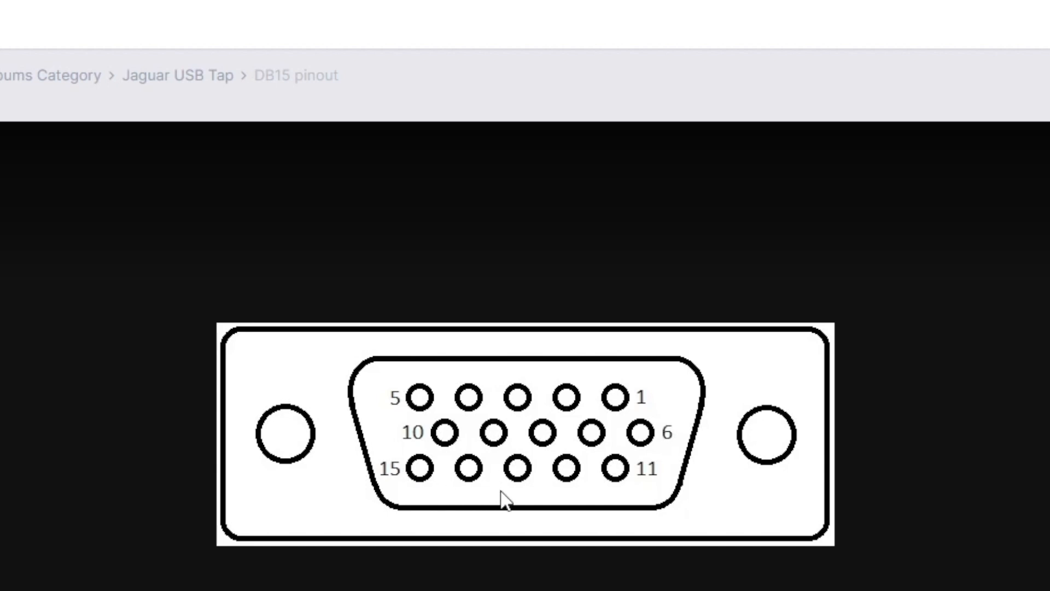
pyautogui.moveTo(520, 483)
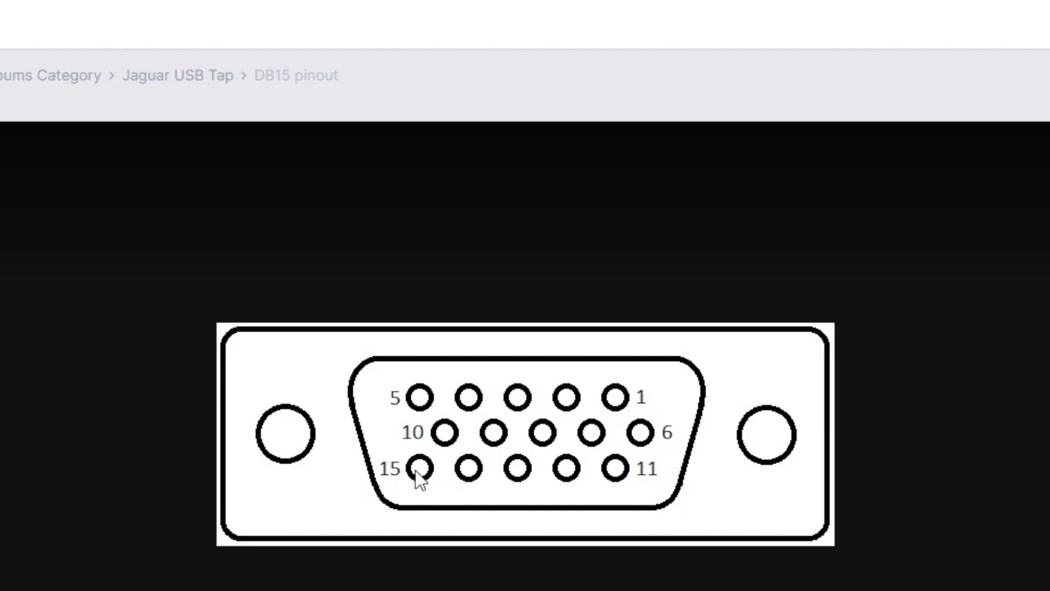
pyautogui.moveTo(427, 480)
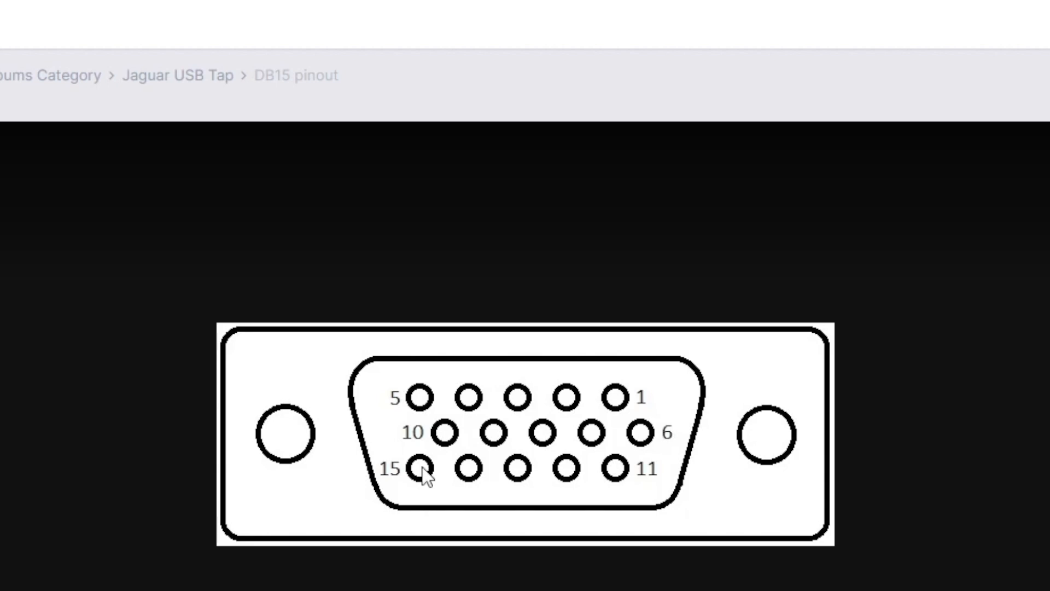
pyautogui.moveTo(467, 488)
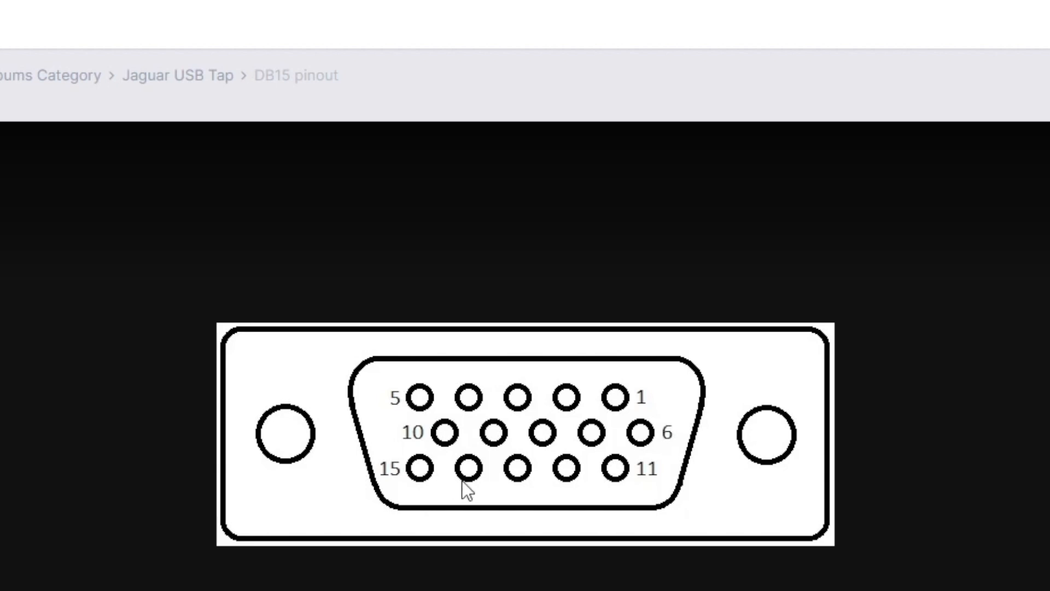
pyautogui.moveTo(523, 482)
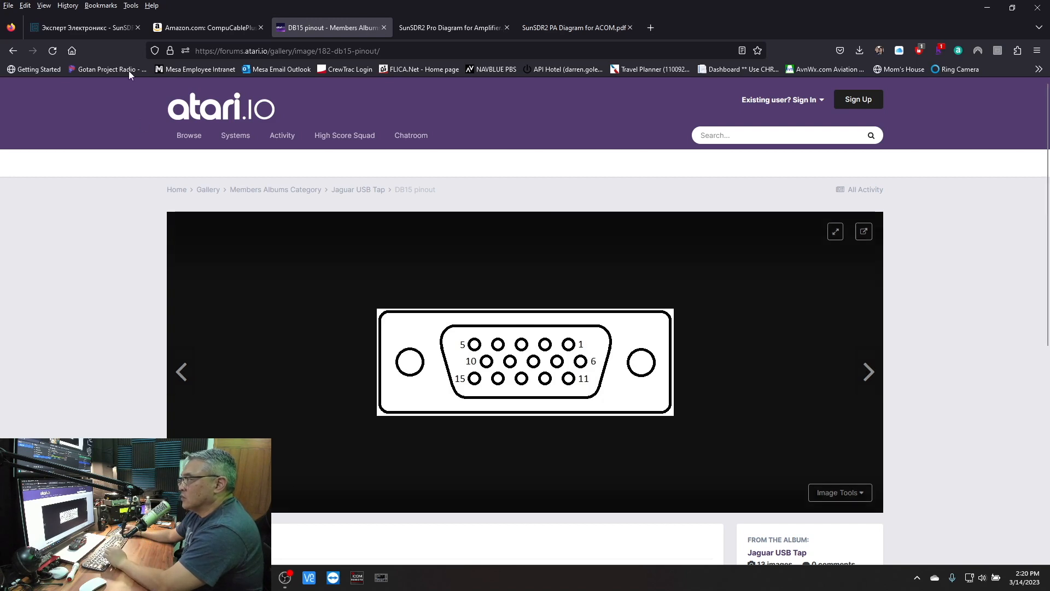
# Return to the eesdr.com page, close the rear-panel photo and go to Support > User Manuals
pyautogui.click(84, 27)
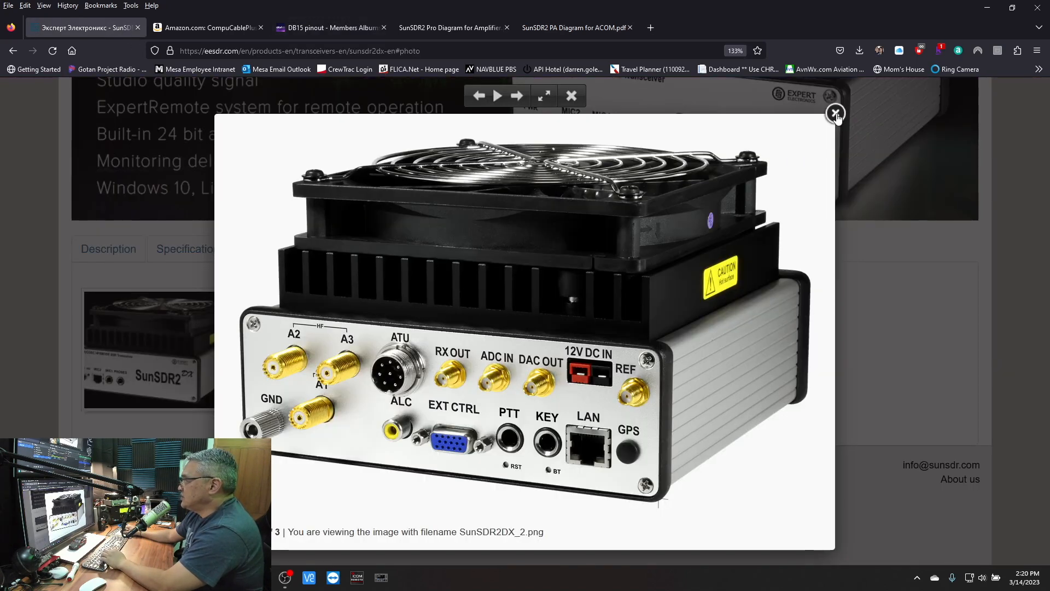
pyautogui.click(835, 113)
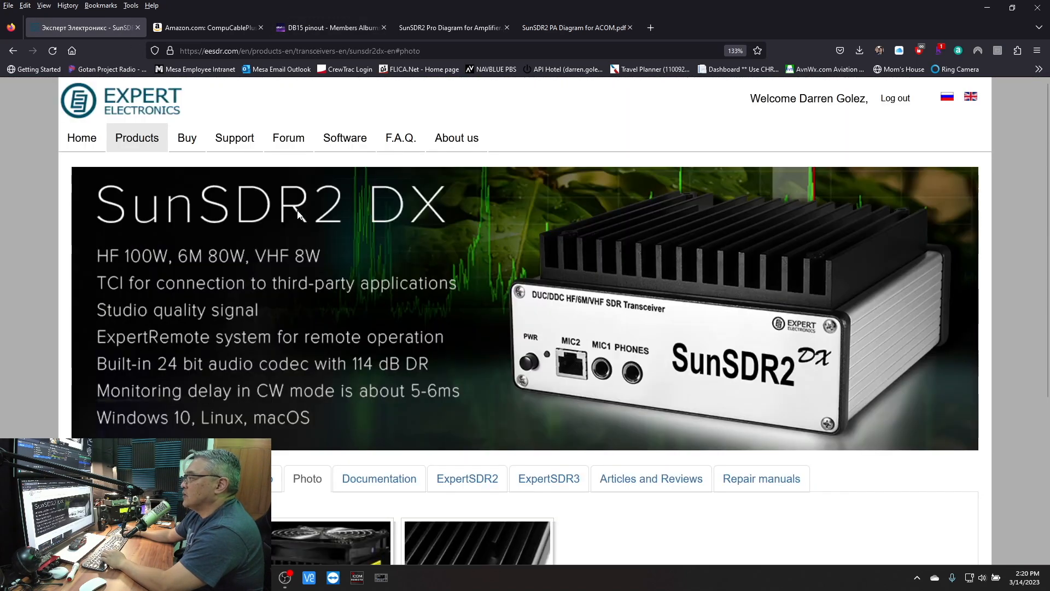
pyautogui.click(235, 138)
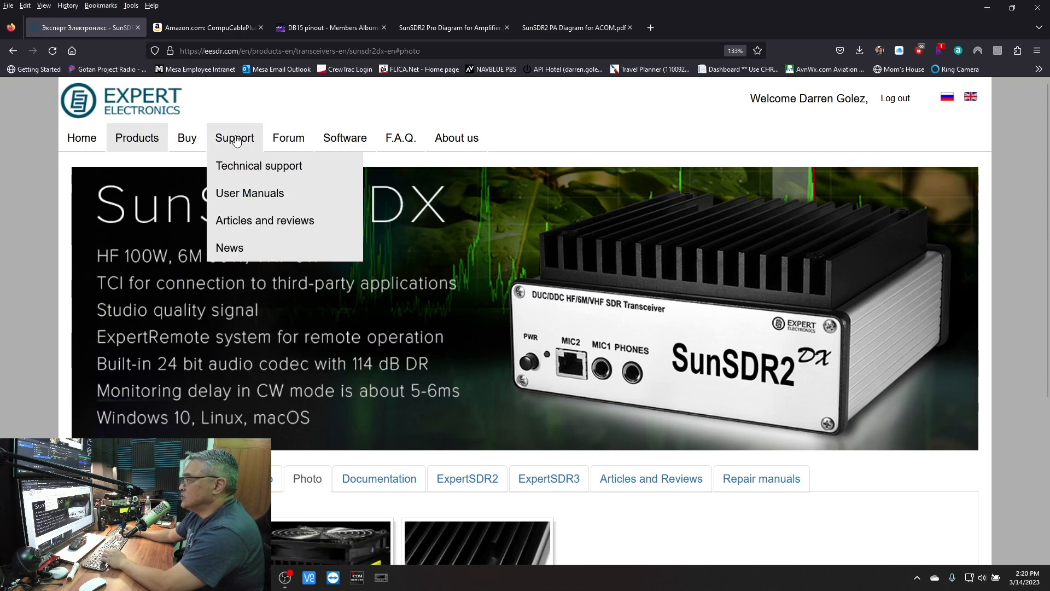
pyautogui.moveTo(258, 165)
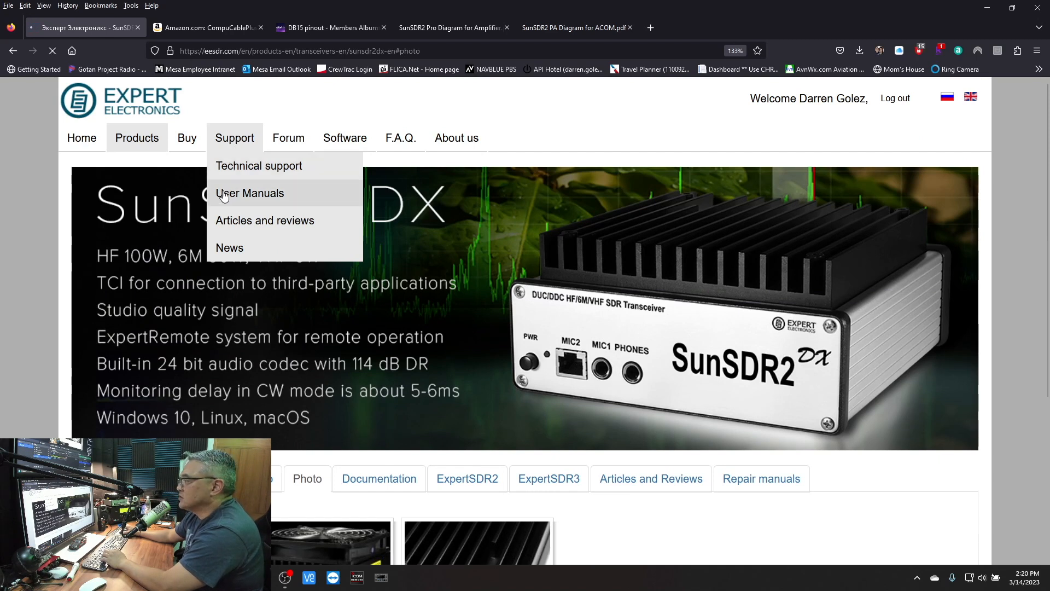
pyautogui.click(249, 193)
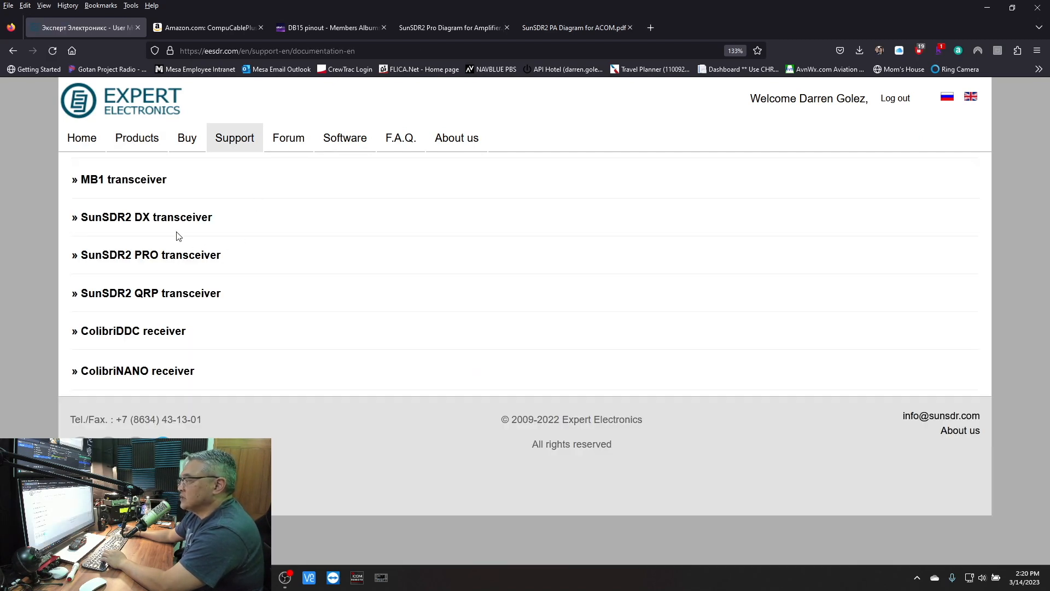
# Open the SunSDR2 DX transceiver page and reach its ExpertSDR3 software section
pyautogui.click(142, 216)
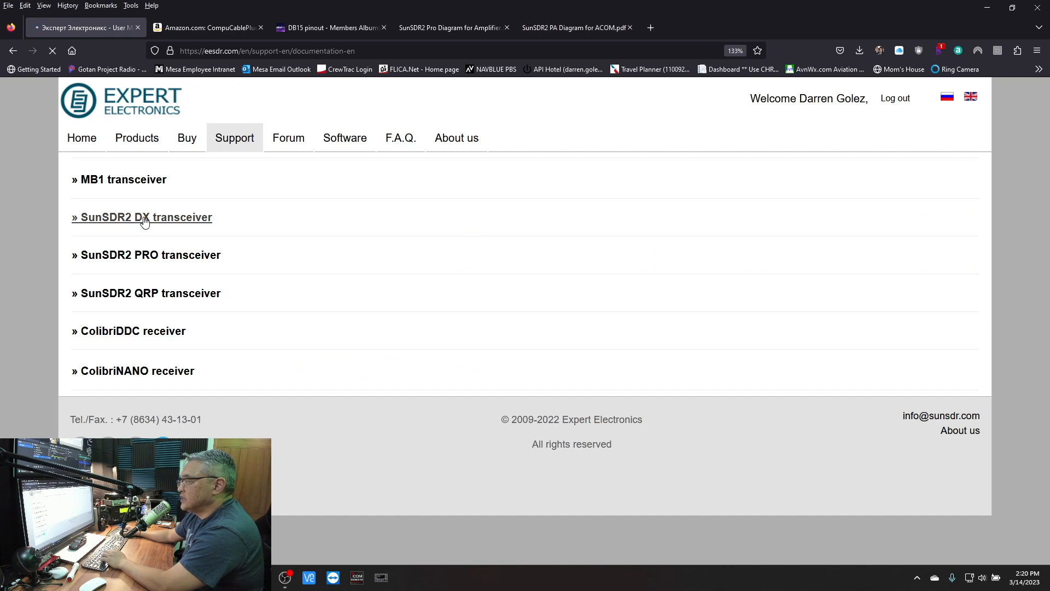
pyautogui.click(142, 216)
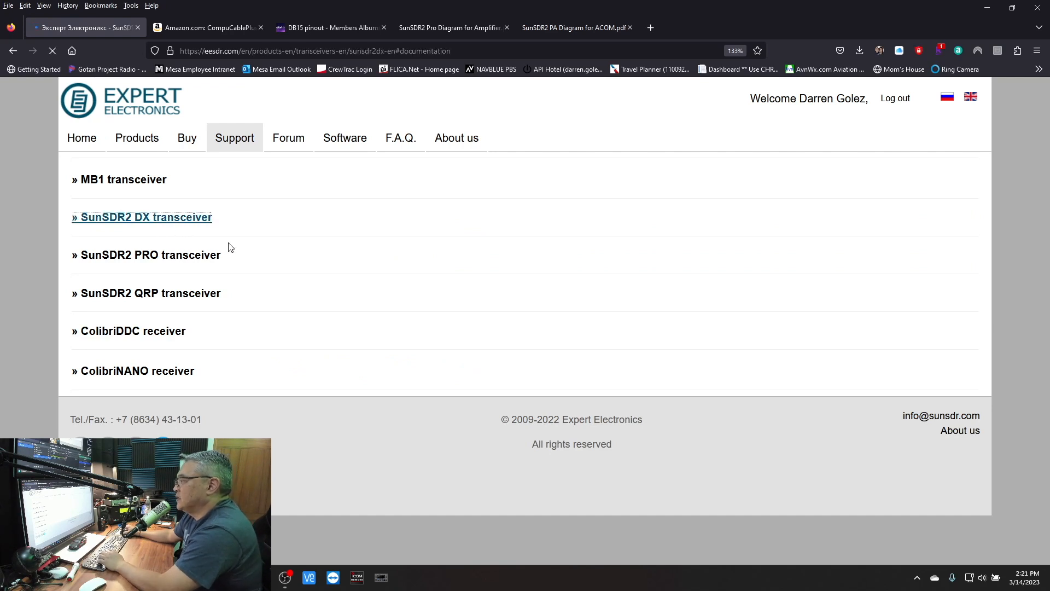
pyautogui.click(141, 217)
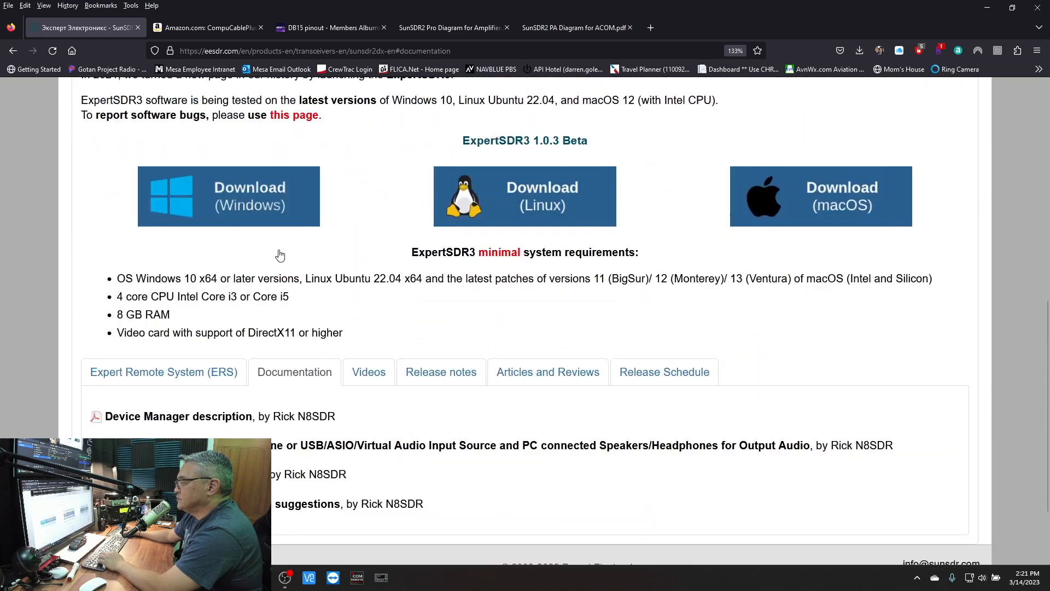
pyautogui.scroll(-3)
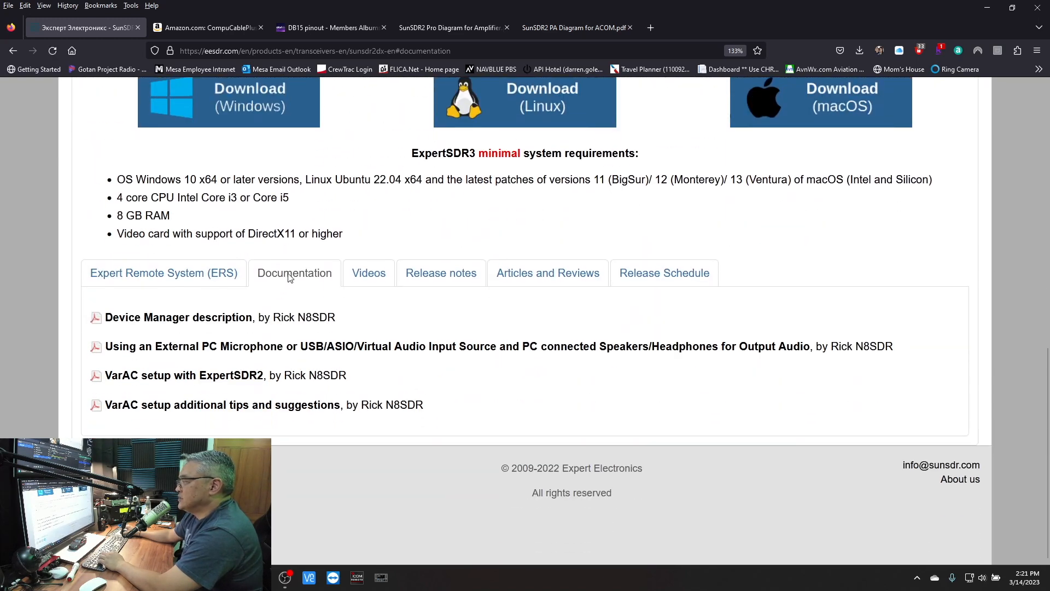
pyautogui.click(294, 272)
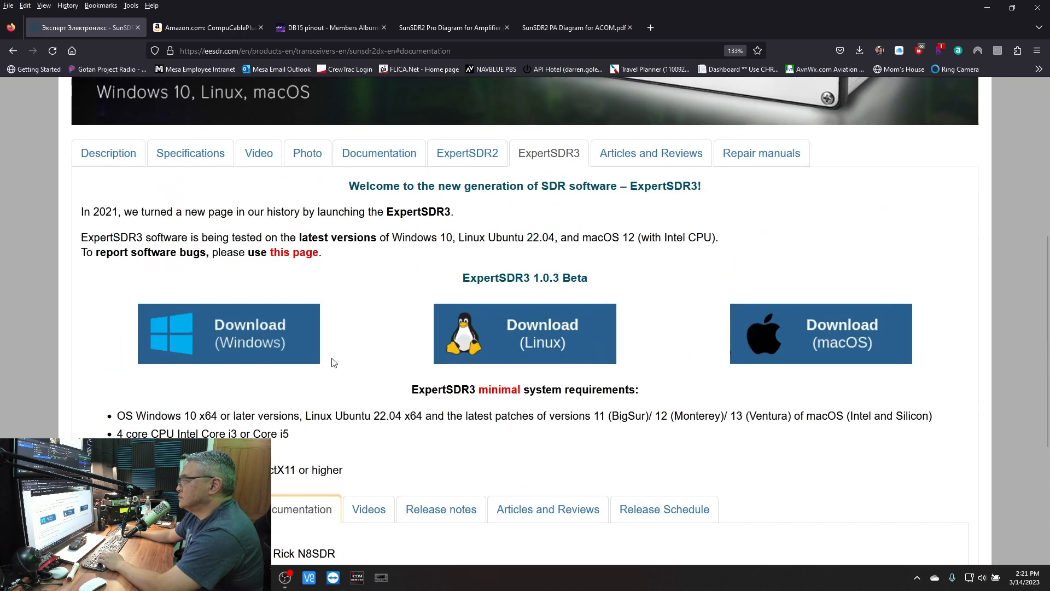
# Show the Documentation list and scroll to the Useful diagrams section with ExtCtrl to ACOM PAs
pyautogui.click(380, 153)
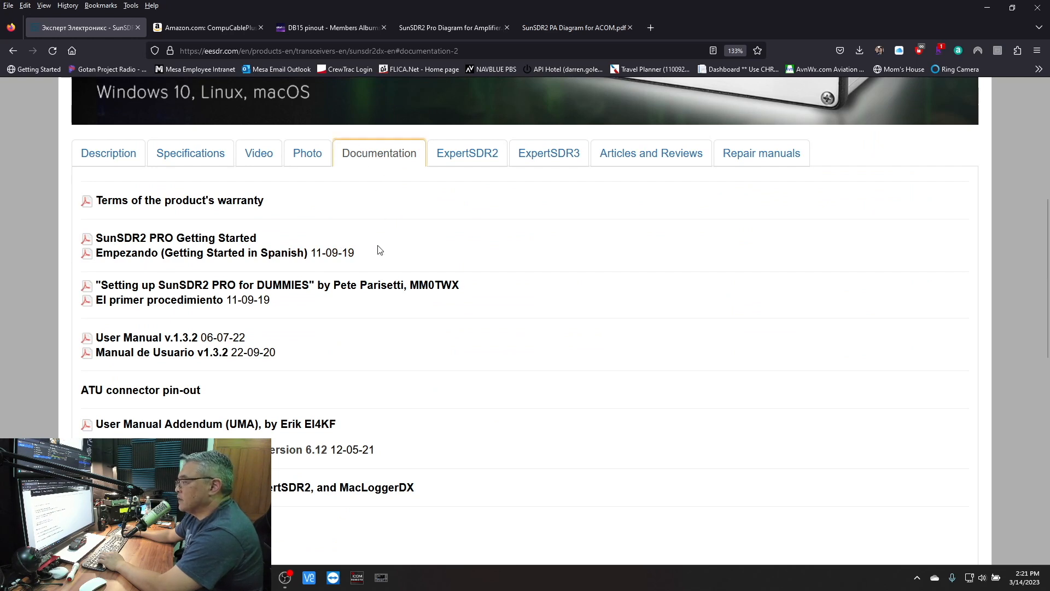
pyautogui.scroll(-3)
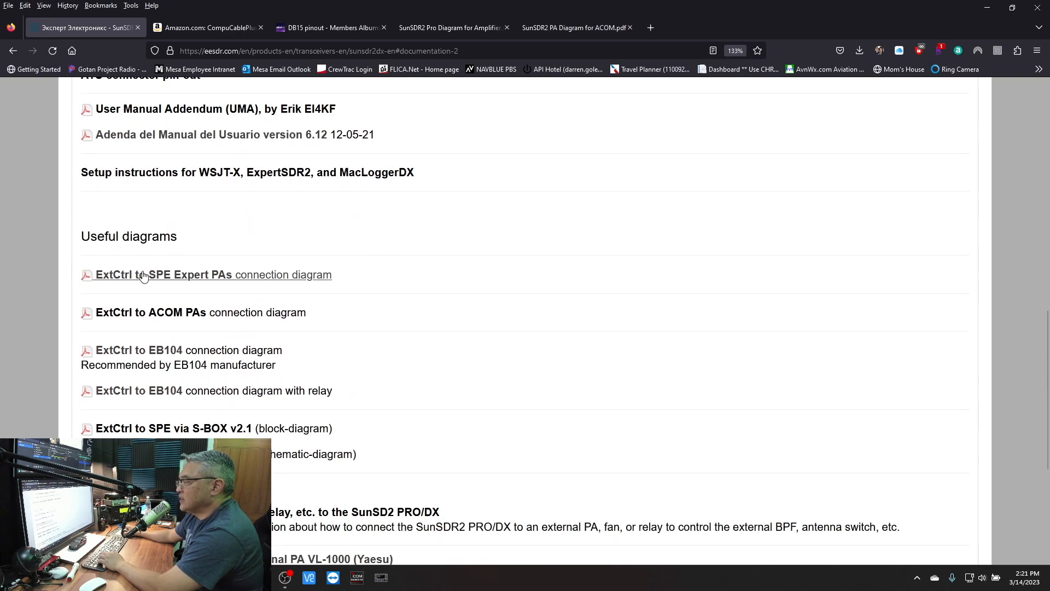
pyautogui.moveTo(129, 285)
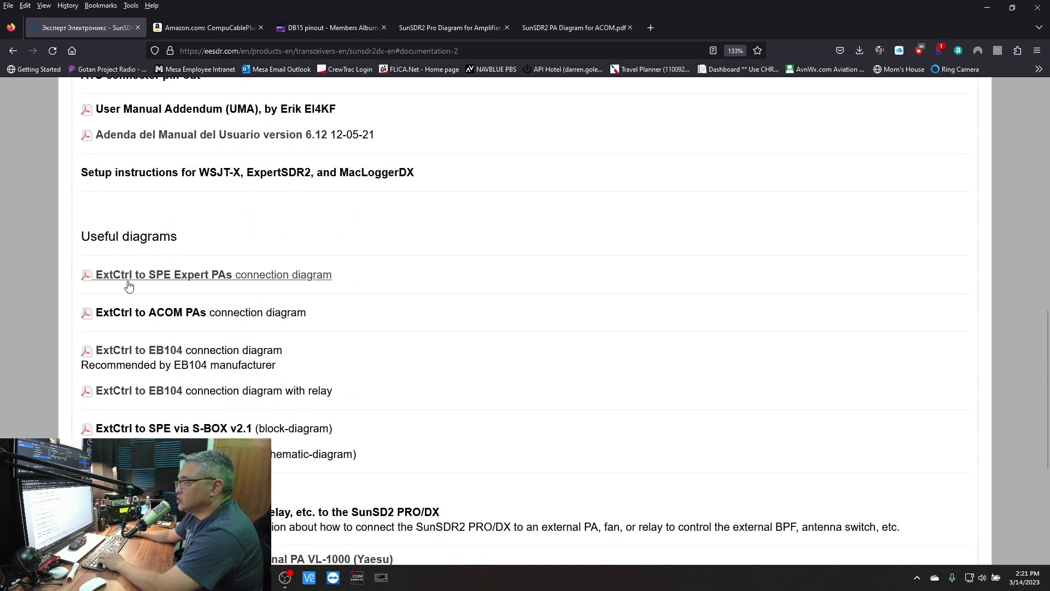
pyautogui.moveTo(190, 285)
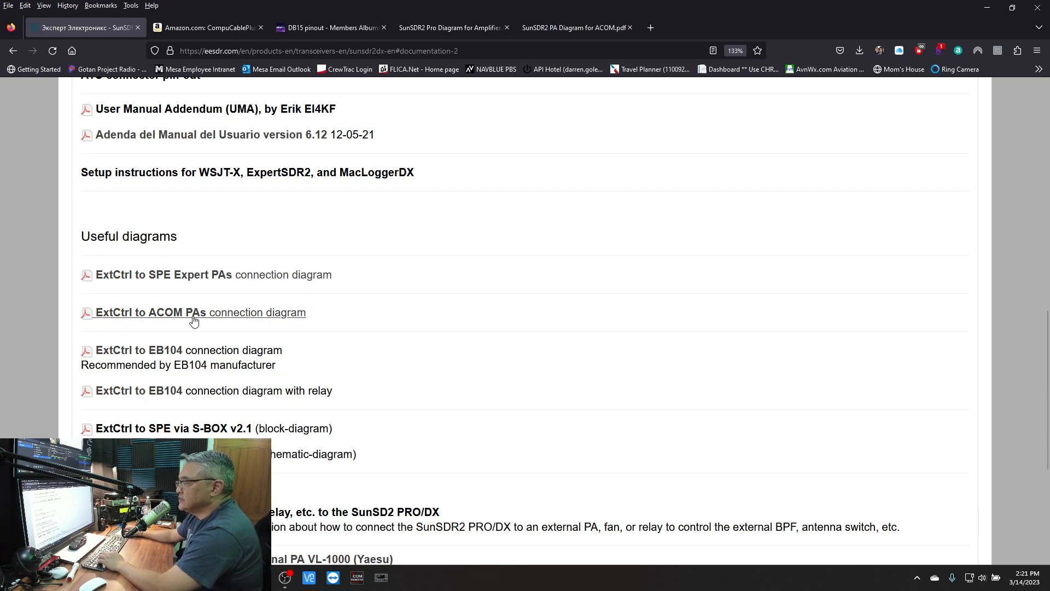
pyautogui.moveTo(195, 316)
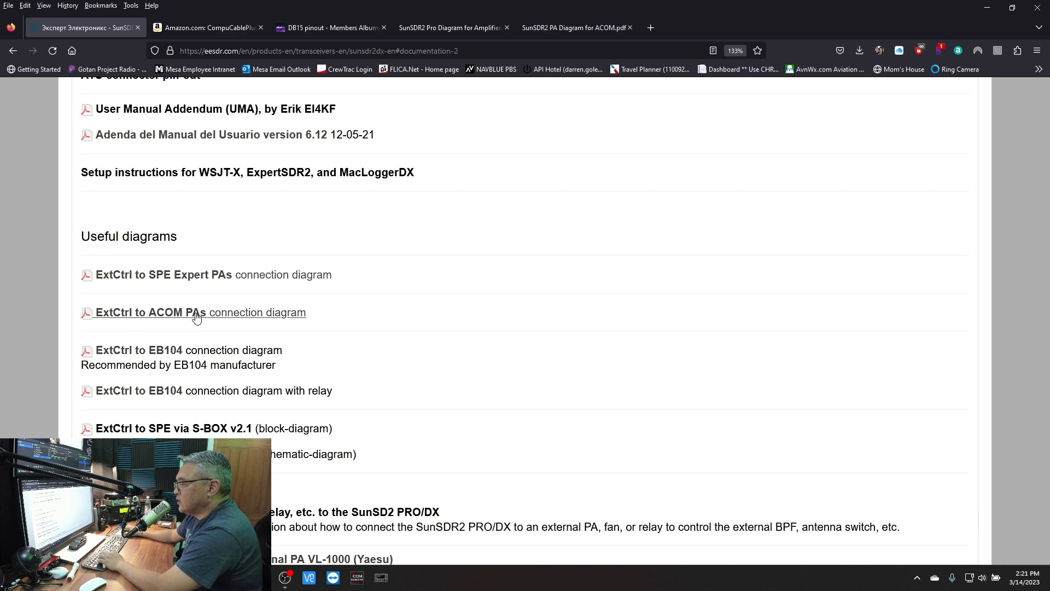
pyautogui.scroll(-3)
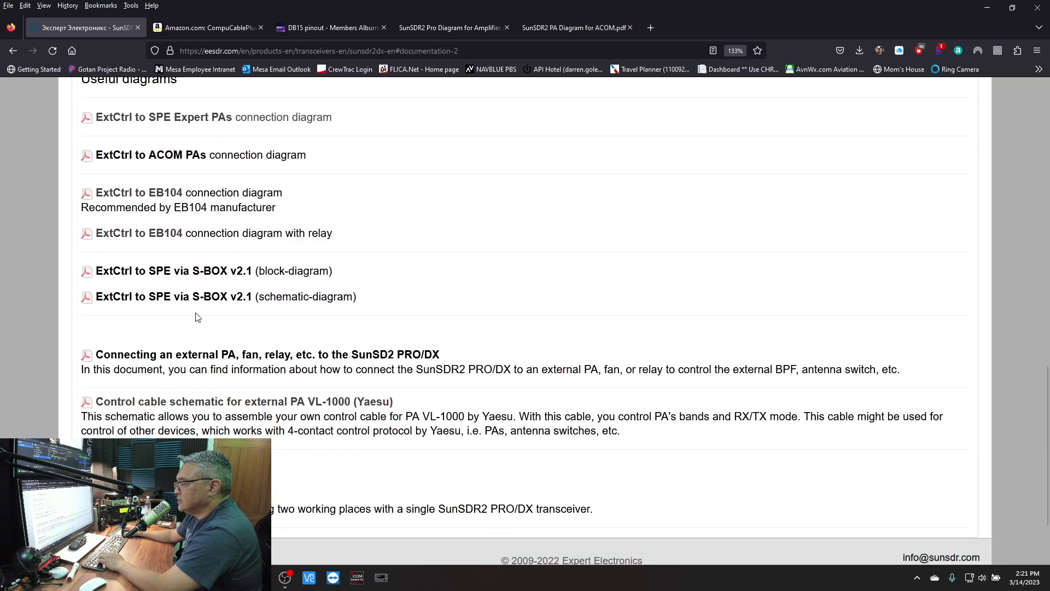
pyautogui.scroll(-3)
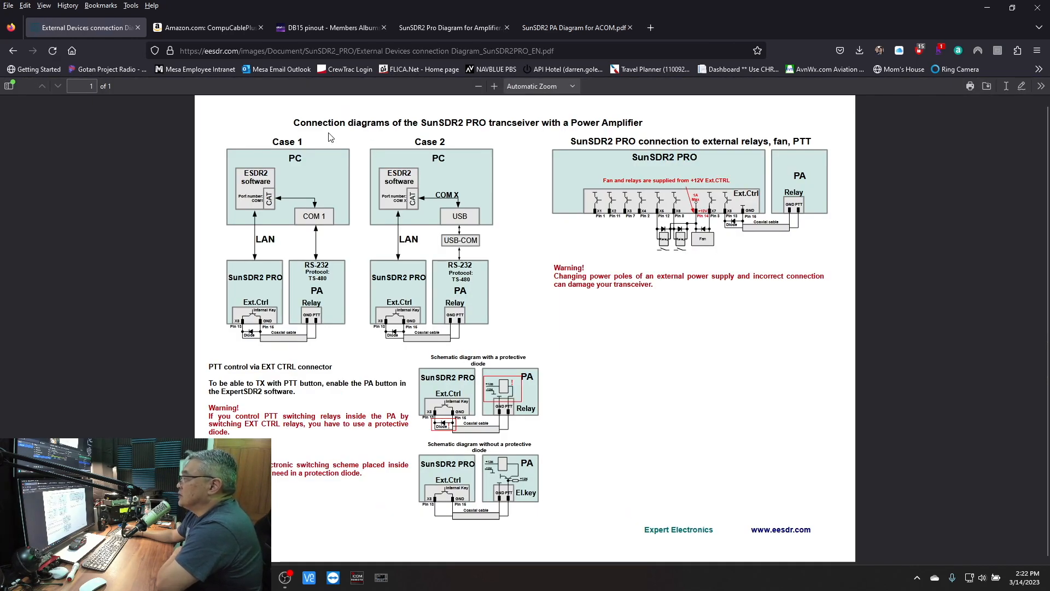
pyautogui.moveTo(449, 135)
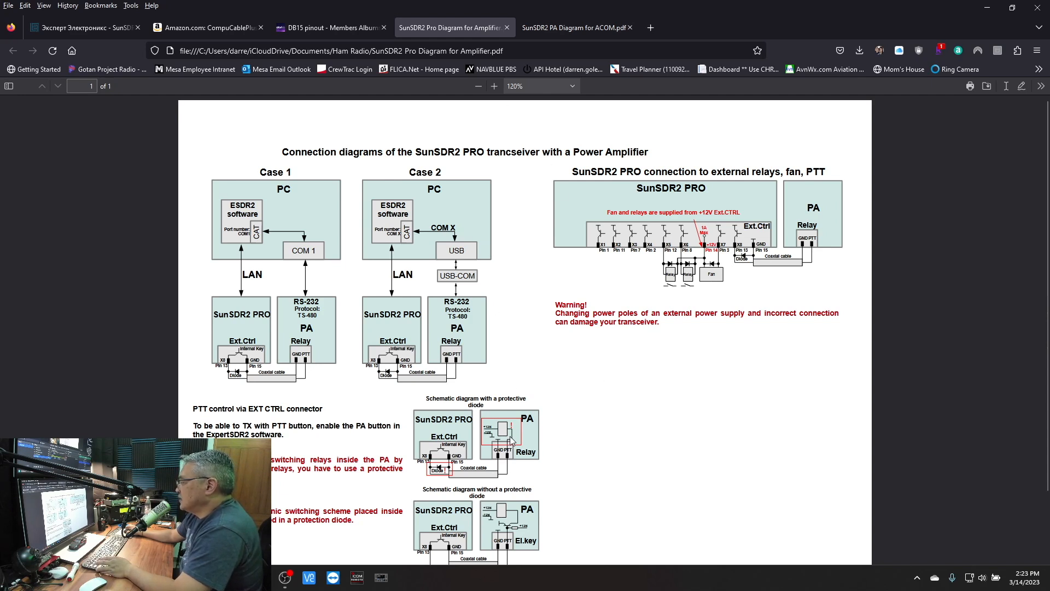
# Zoom the Pro diagram to 180% on the PTT schematics, then view the SunSDR2 DX to ACOM diagram PDF
pyautogui.scroll(-3)
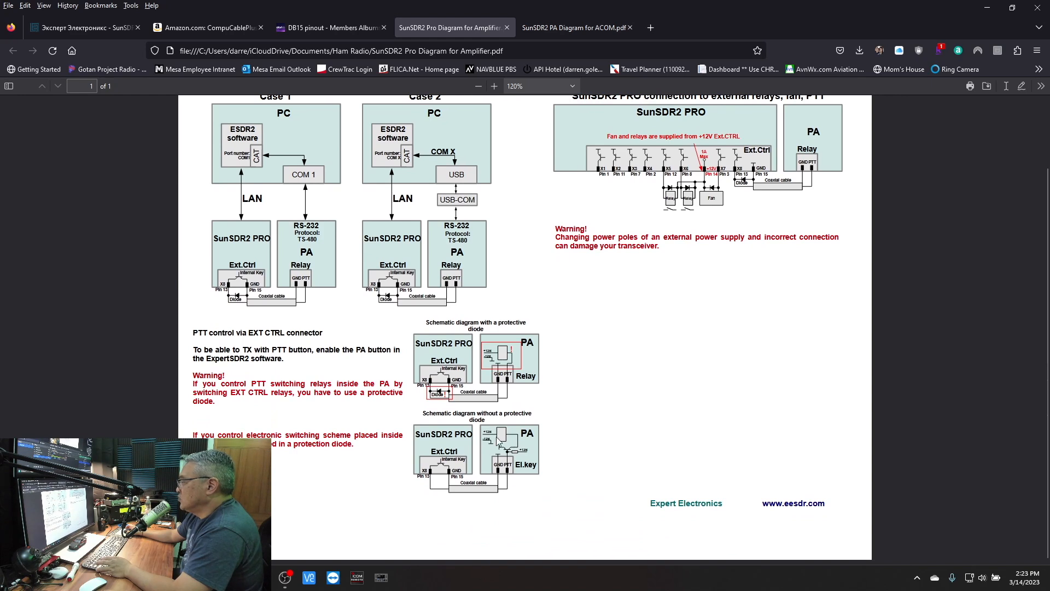
pyautogui.click(495, 85)
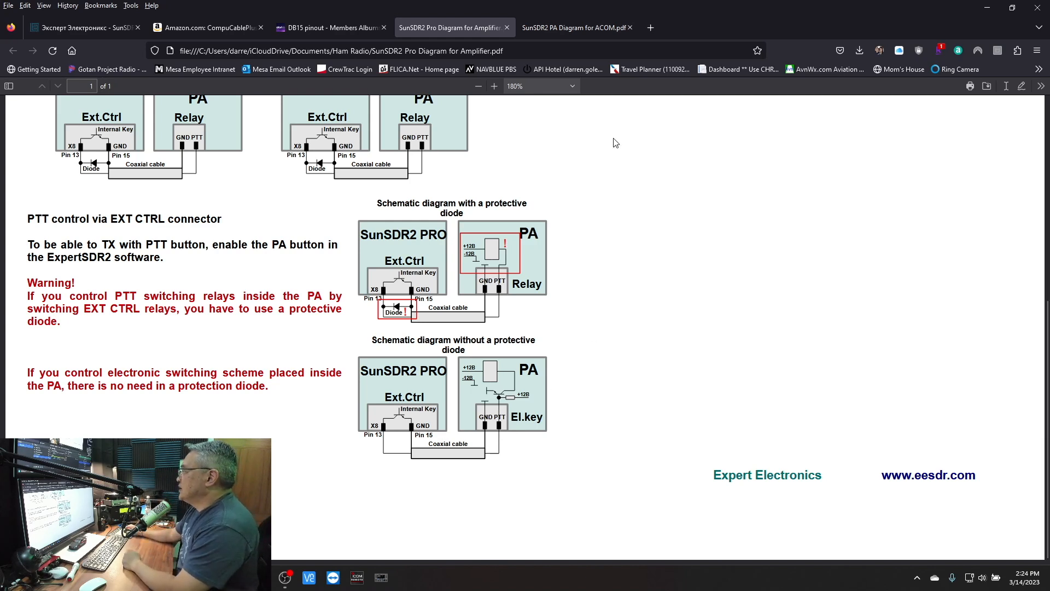
pyautogui.click(572, 28)
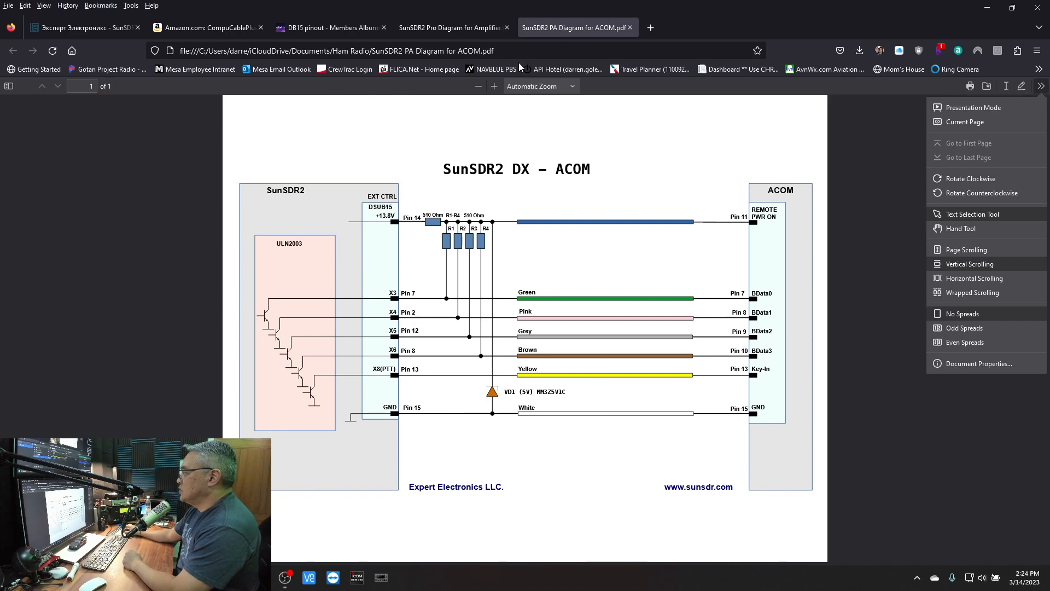